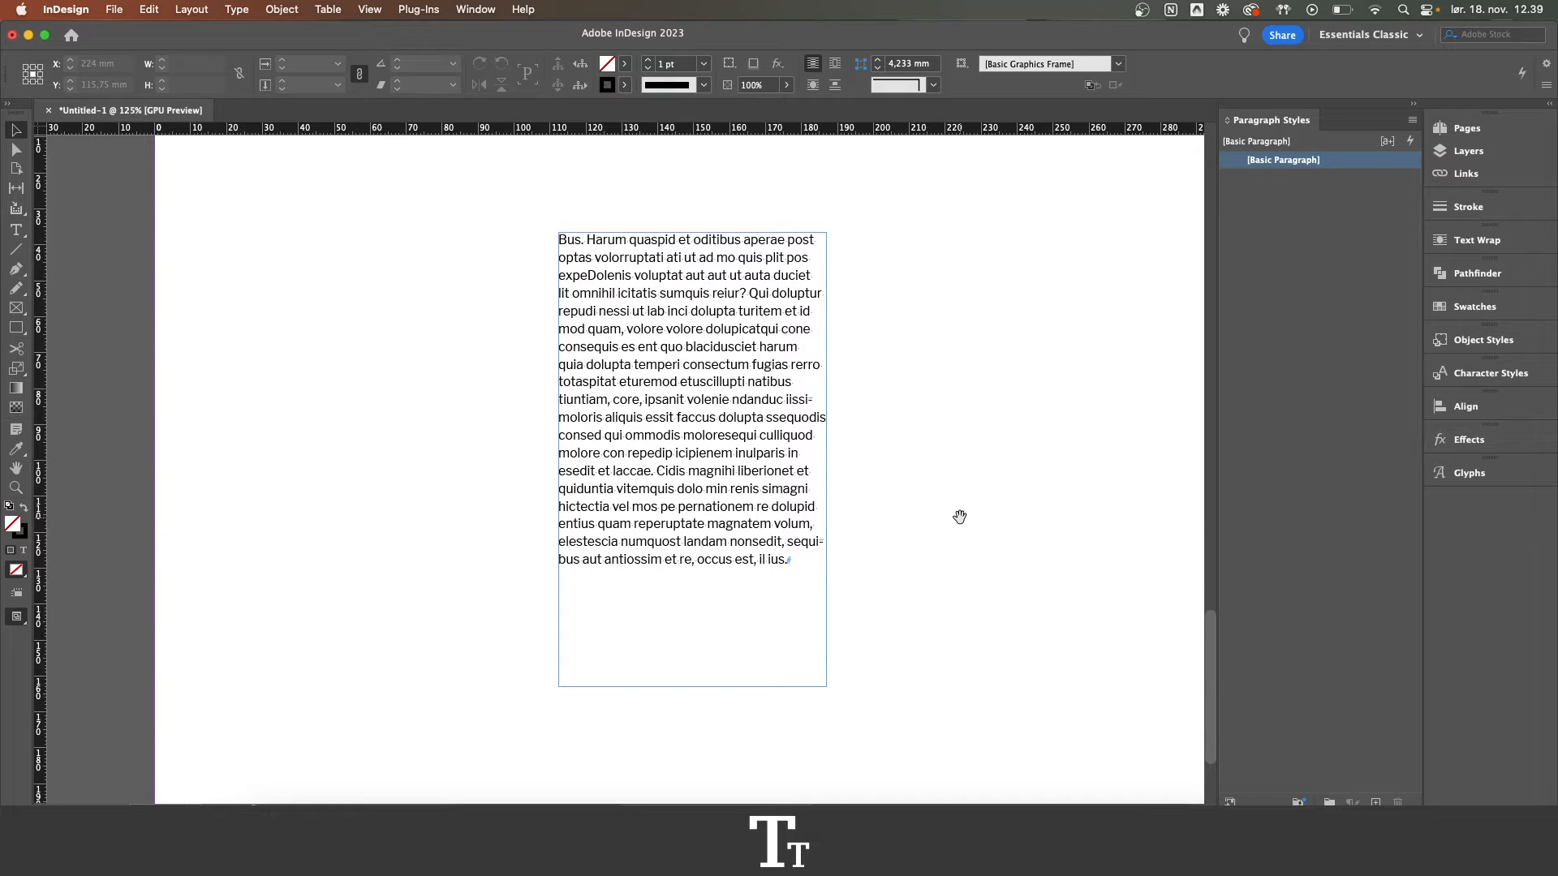
mouse_move(849, 258)
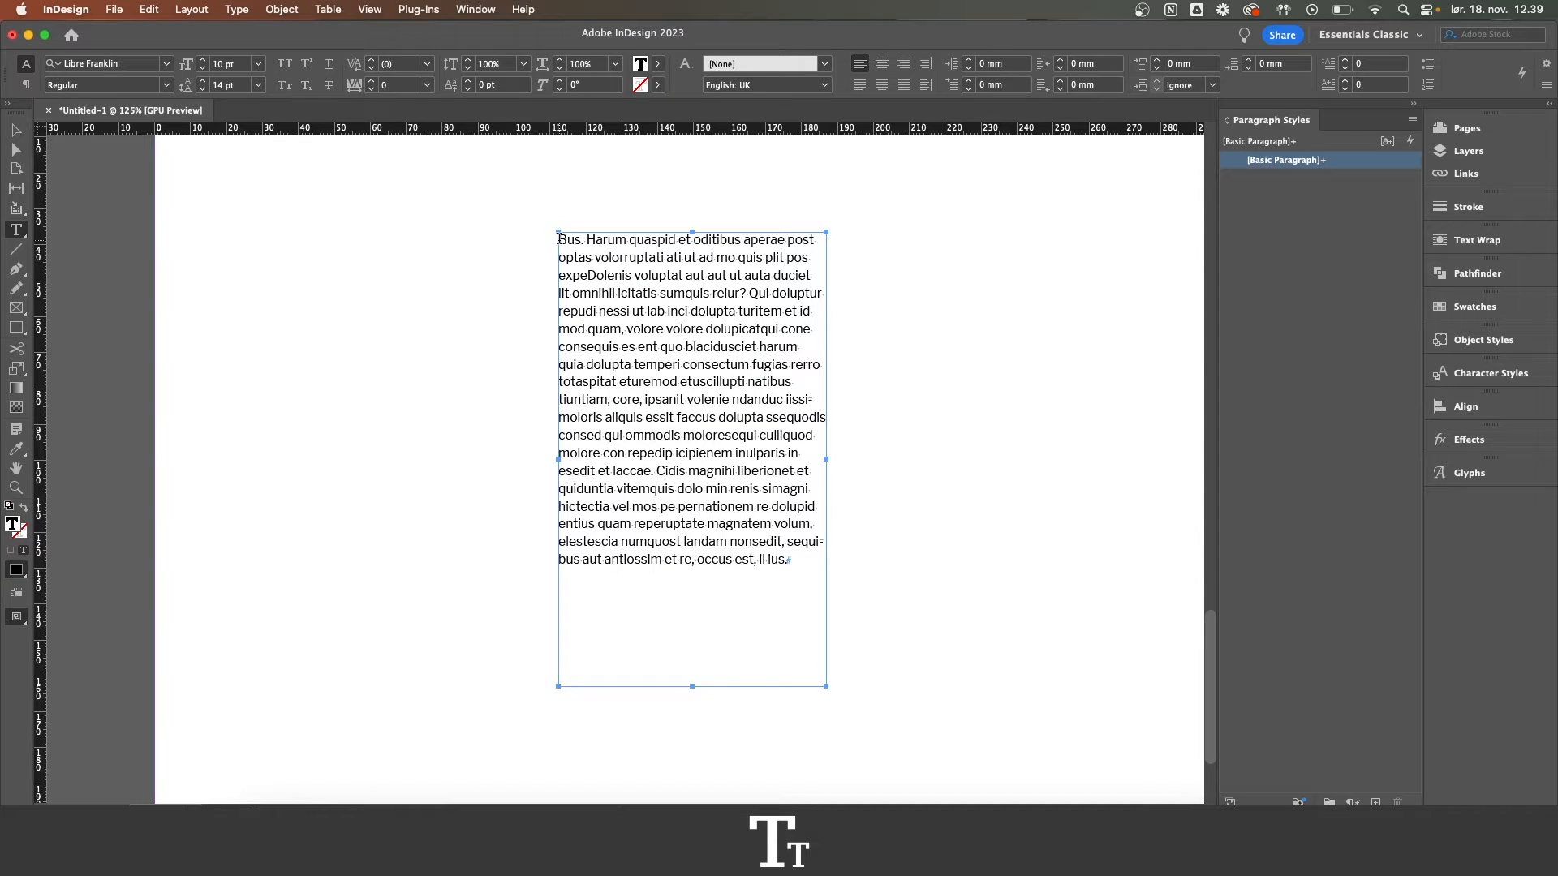
Select the entire placeholder paragraph in the text frame with Cmd+A.
key("cmd+a")
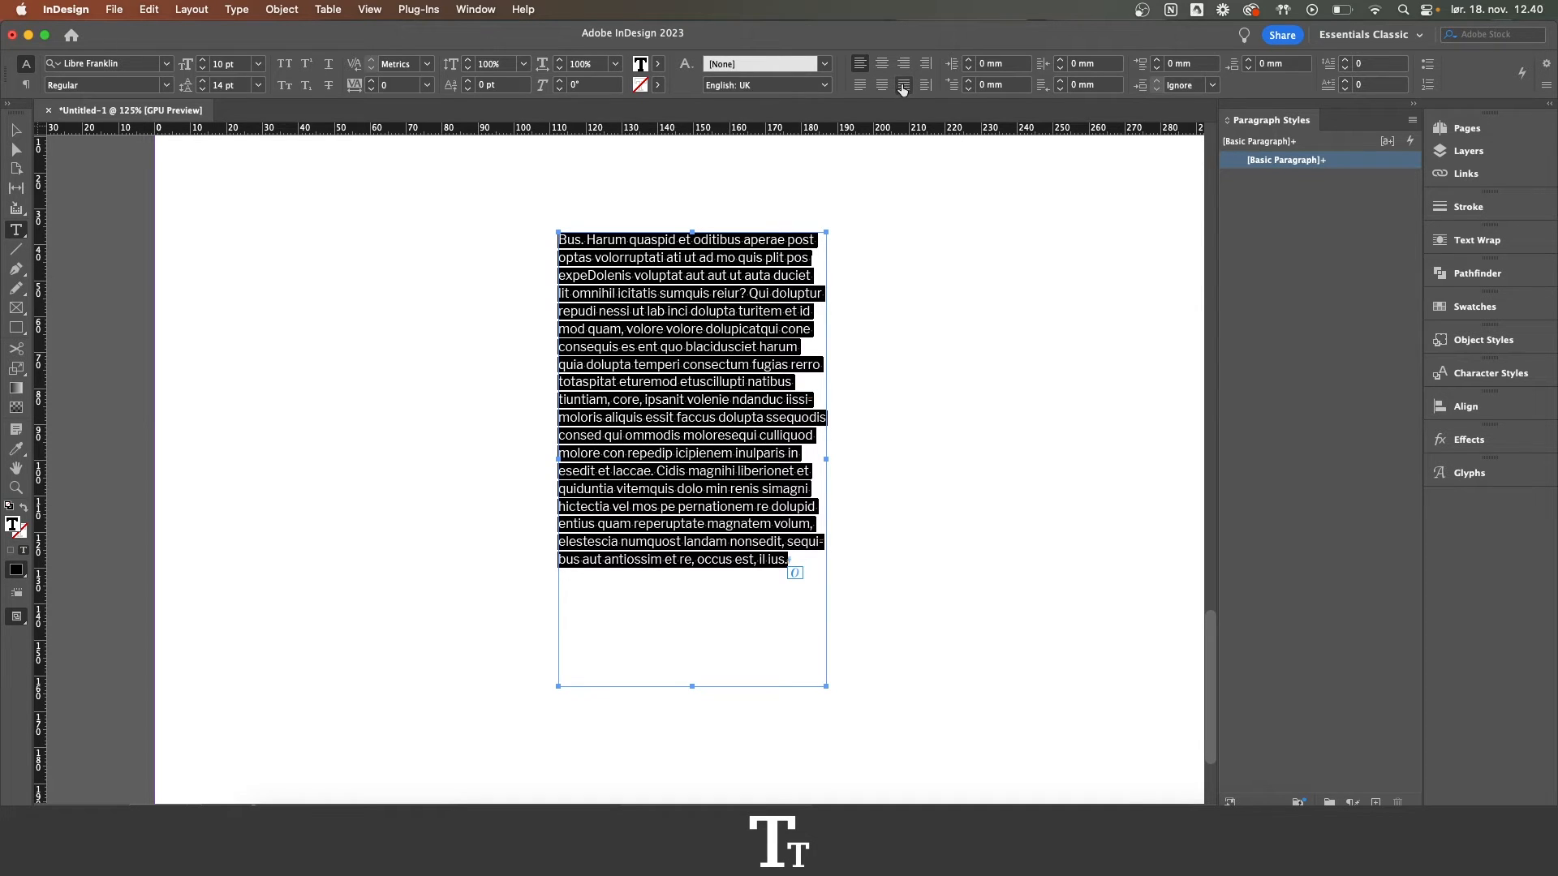
Try Justify All Lines and Align Left, then settle on Justify with Last Line Aligned Center.
left_click(904, 84)
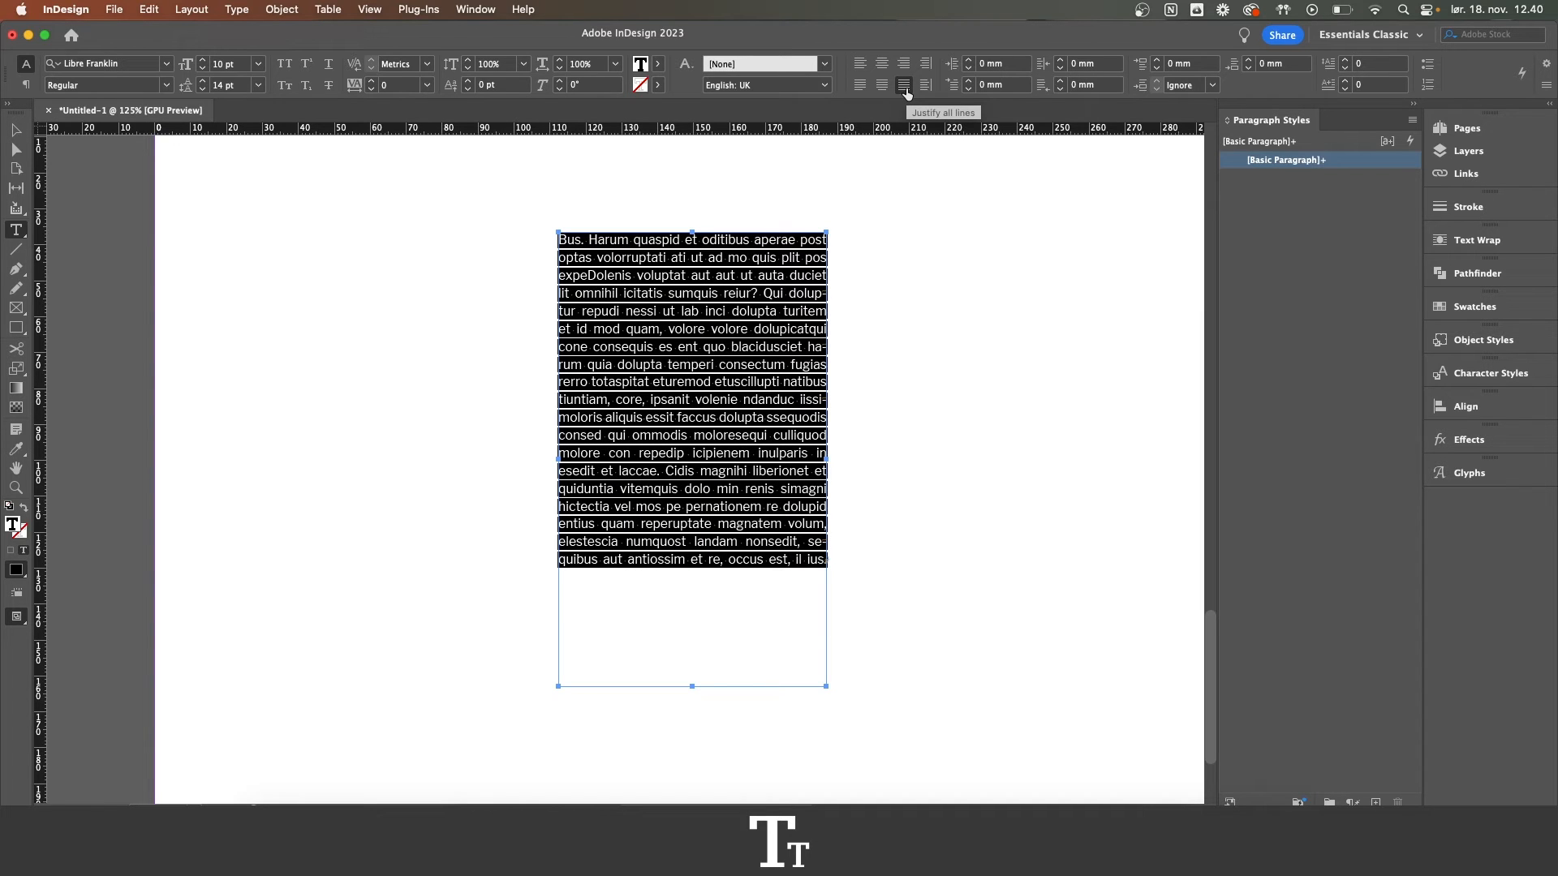
left_click(860, 64)
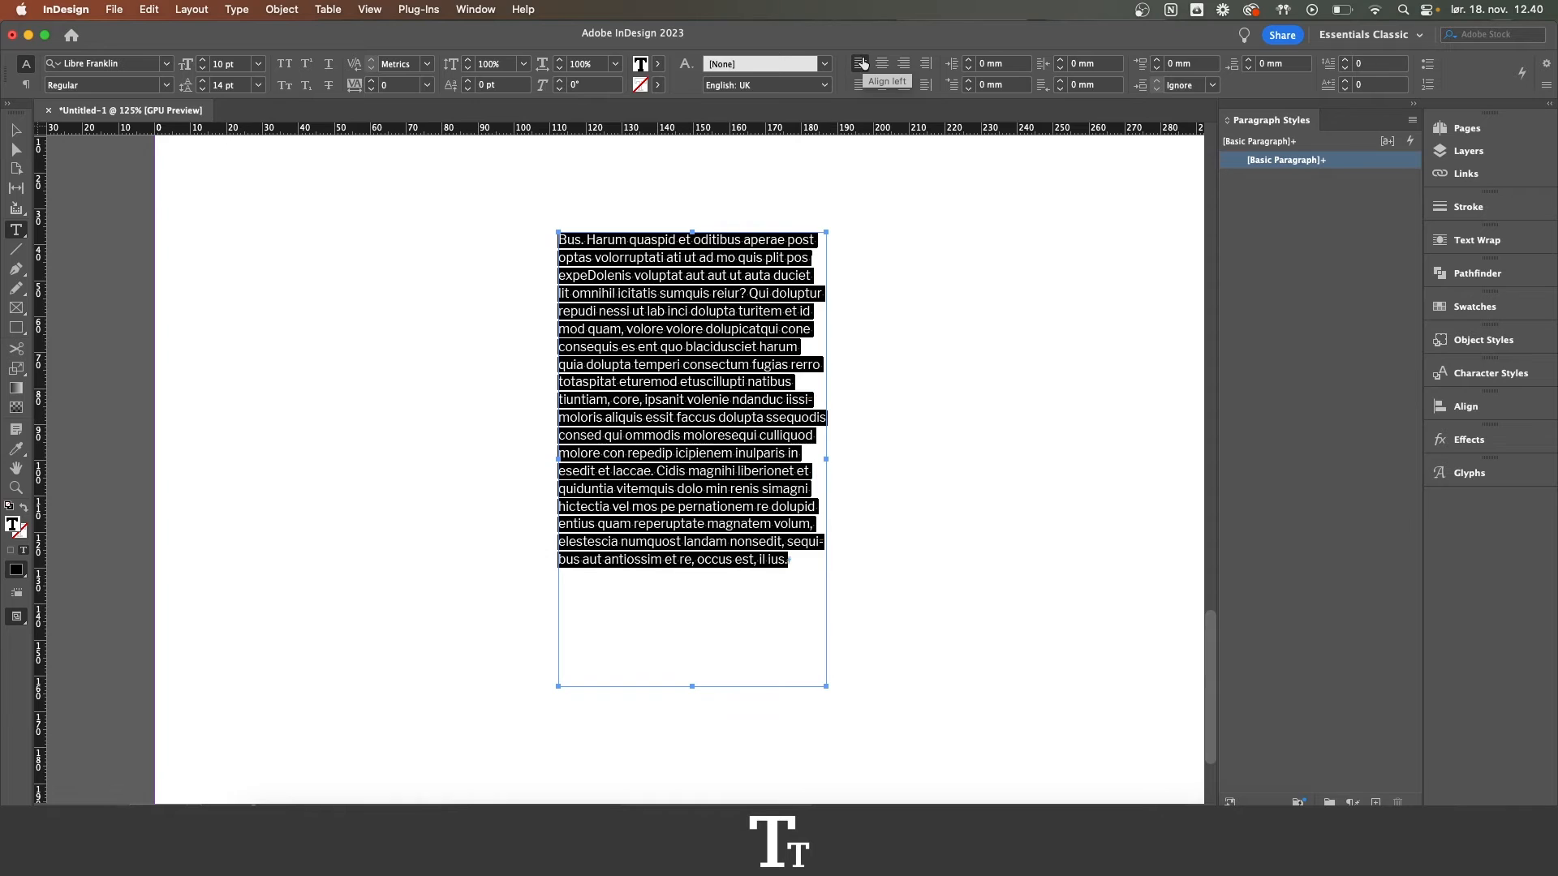
left_click(904, 84)
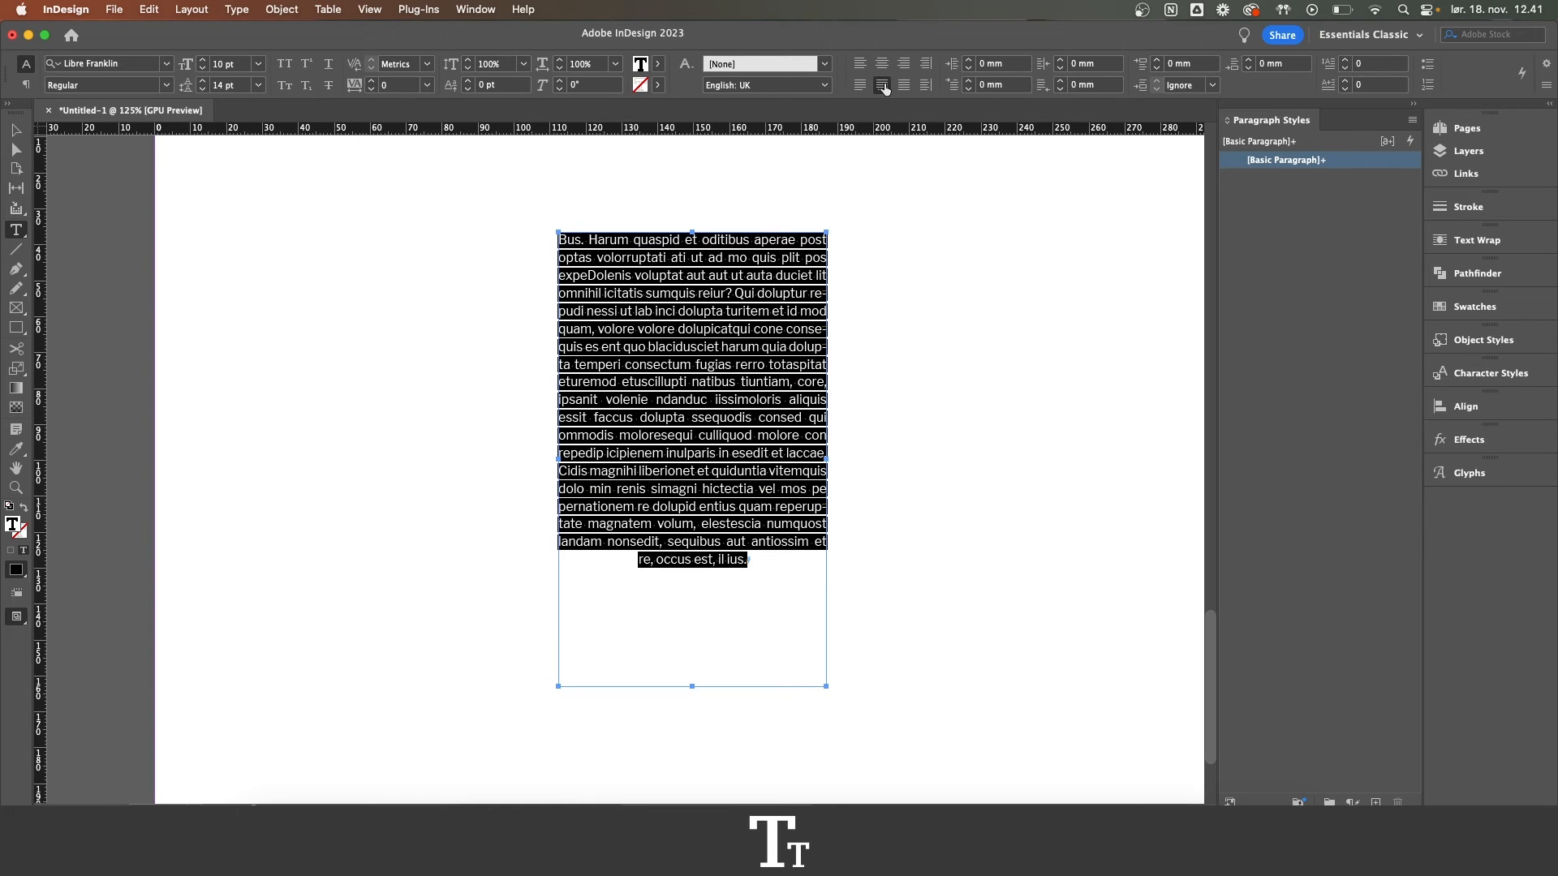
mouse_move(861, 85)
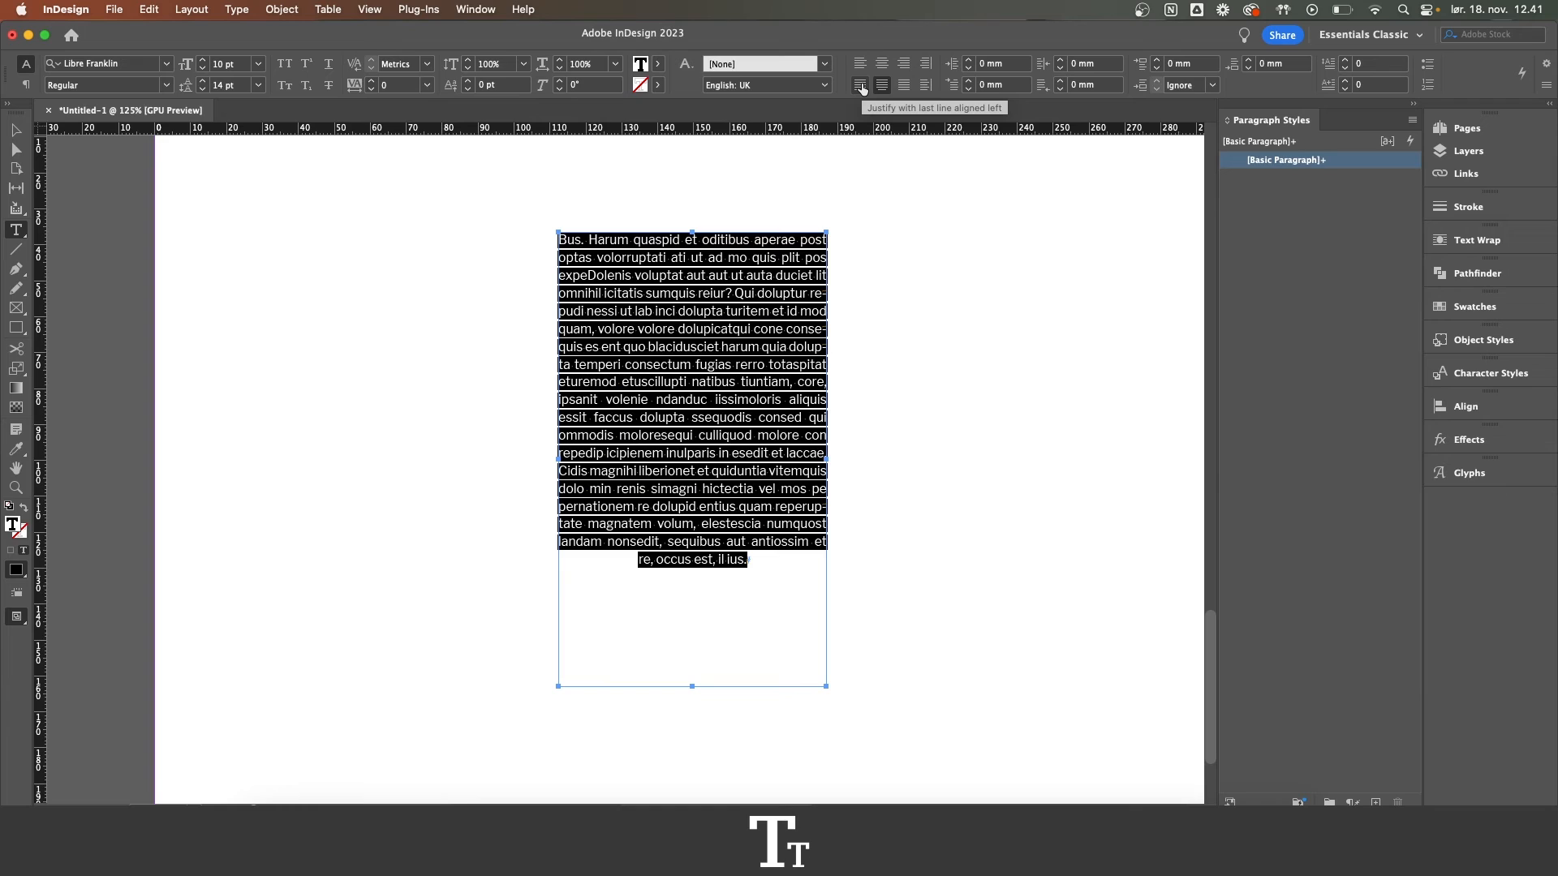
Switch the paragraph to Justify with Last Line Aligned Left.
left_click(860, 84)
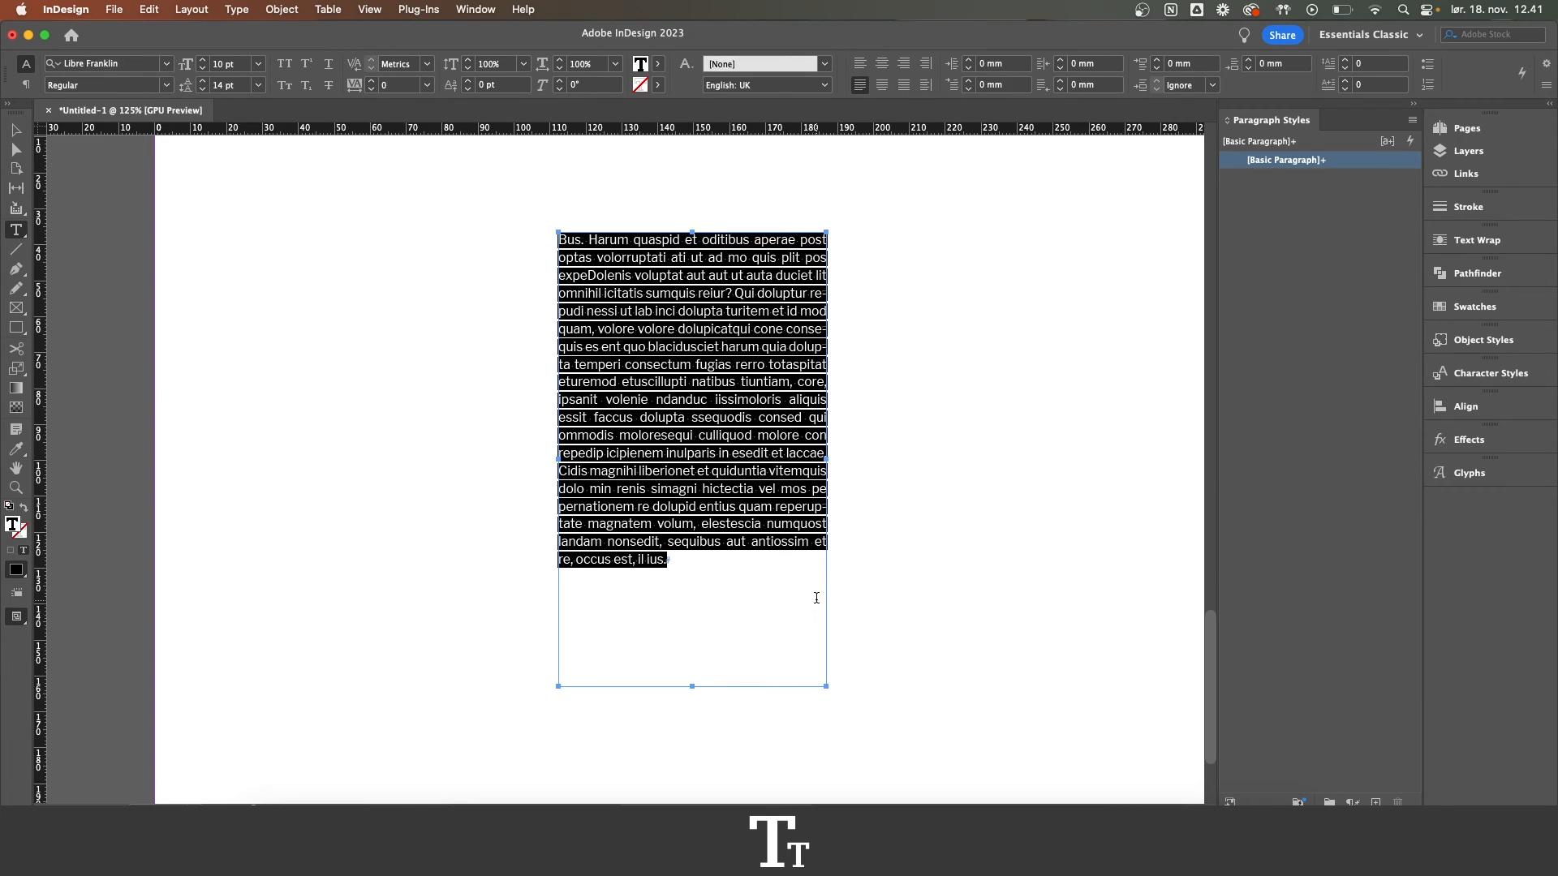